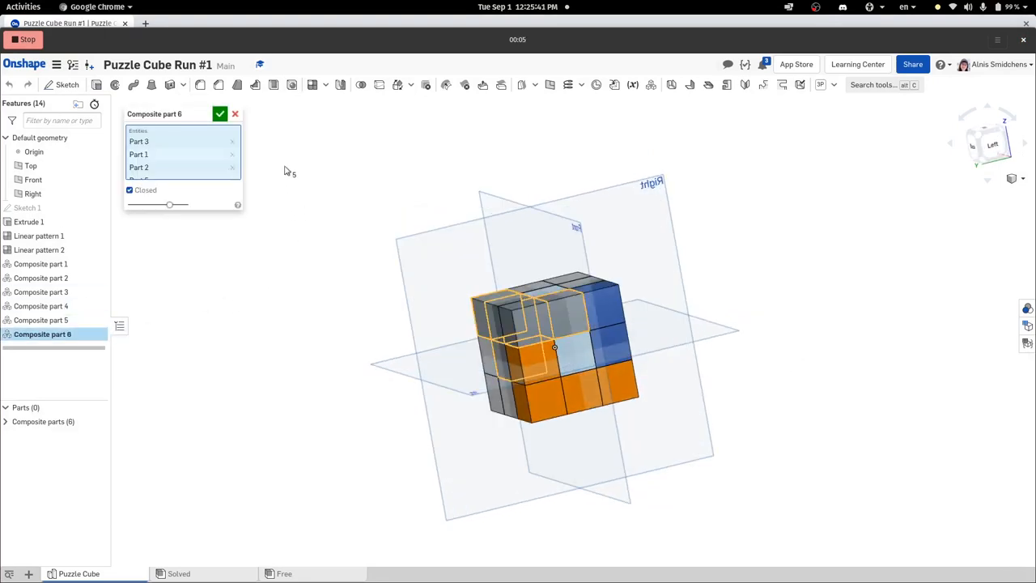
# - Stop the Peek recording and save the GIF to the Videos folder
pyautogui.click(220, 114)
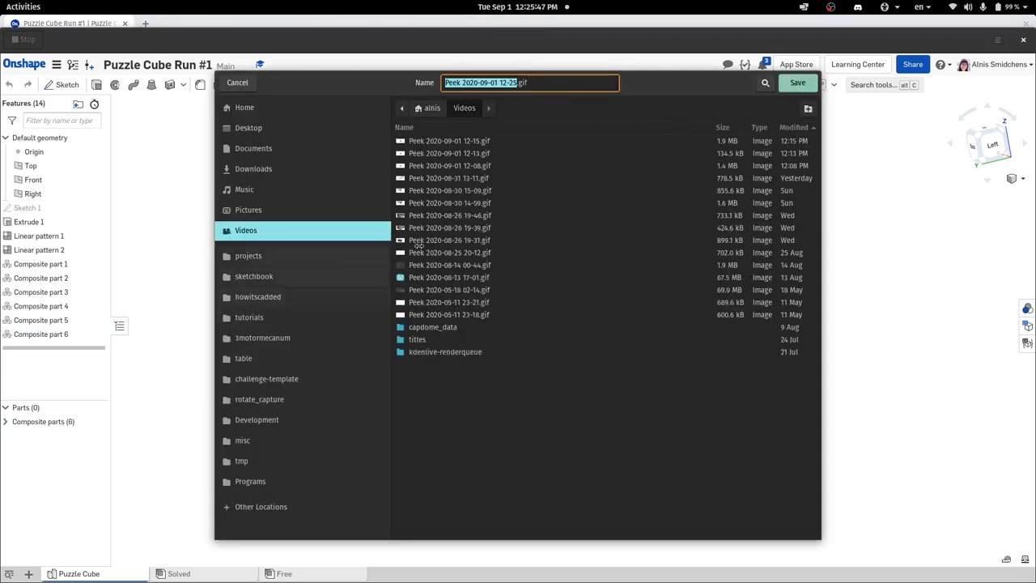
pyautogui.click(797, 83)
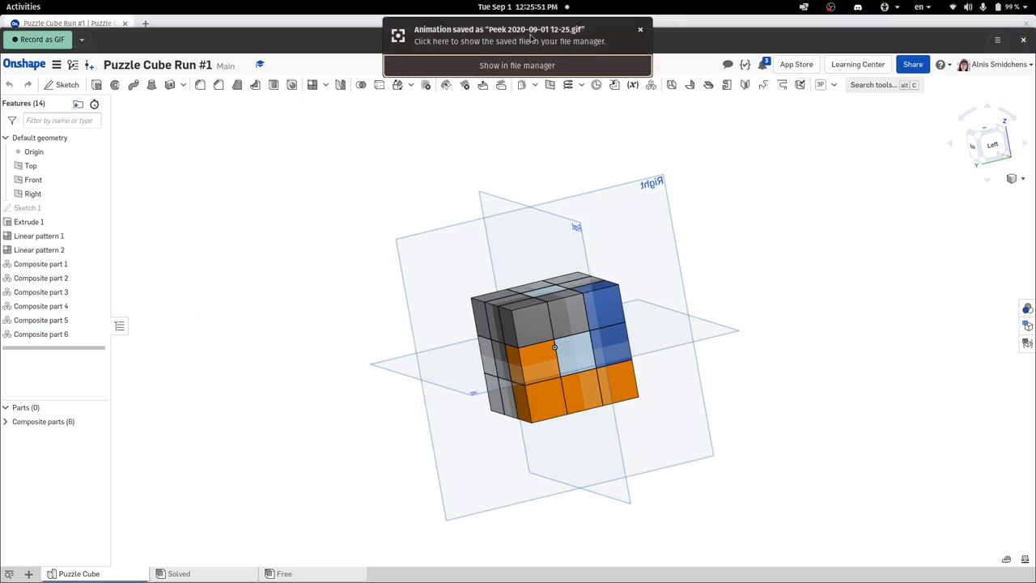
pyautogui.click(517, 66)
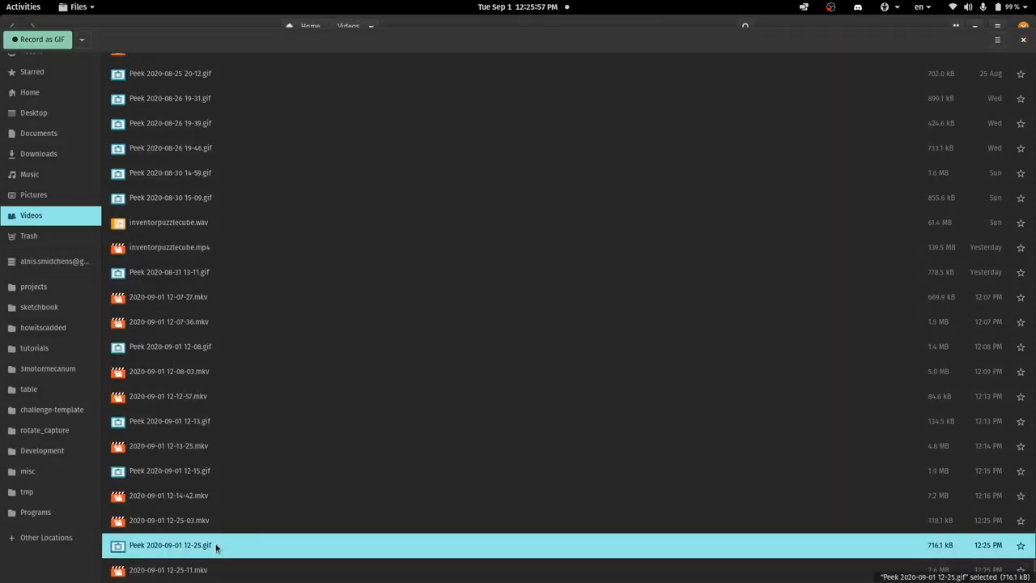
# - Preview the saved GIF animation in Image Viewer, then close it
pyautogui.doubleClick(170, 544)
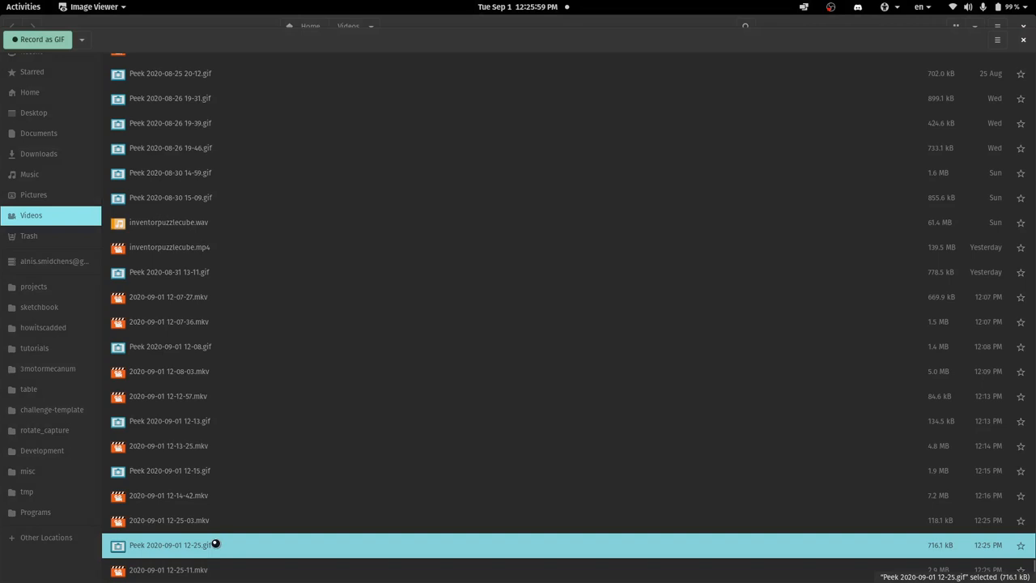
pyautogui.doubleClick(170, 545)
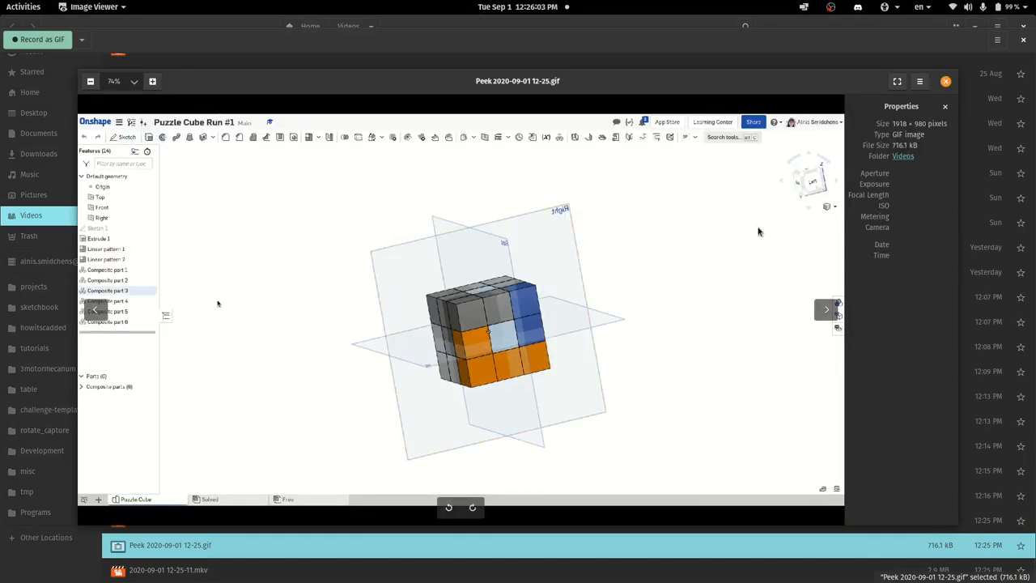
pyautogui.click(945, 81)
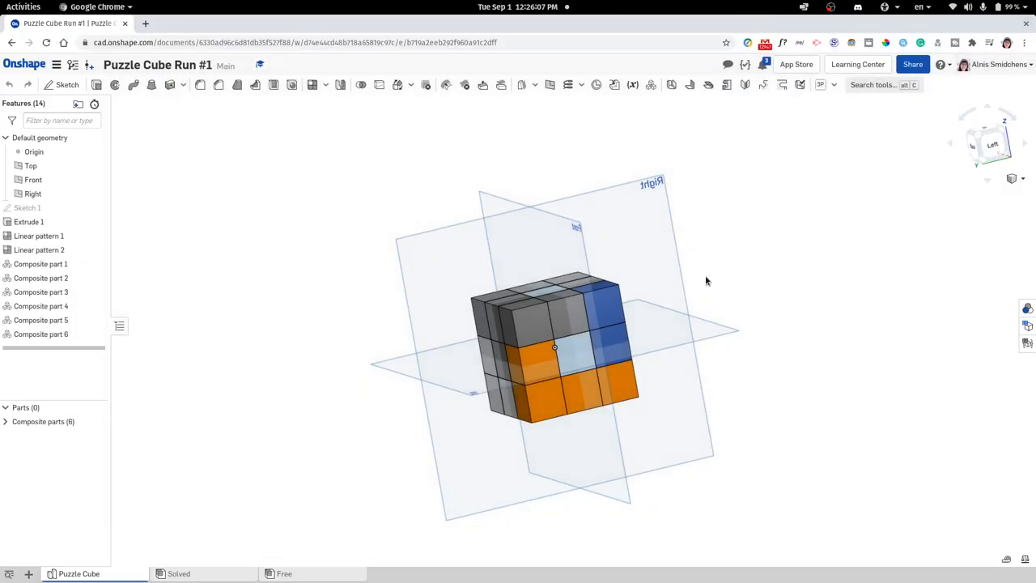
pyautogui.moveTo(863, 108)
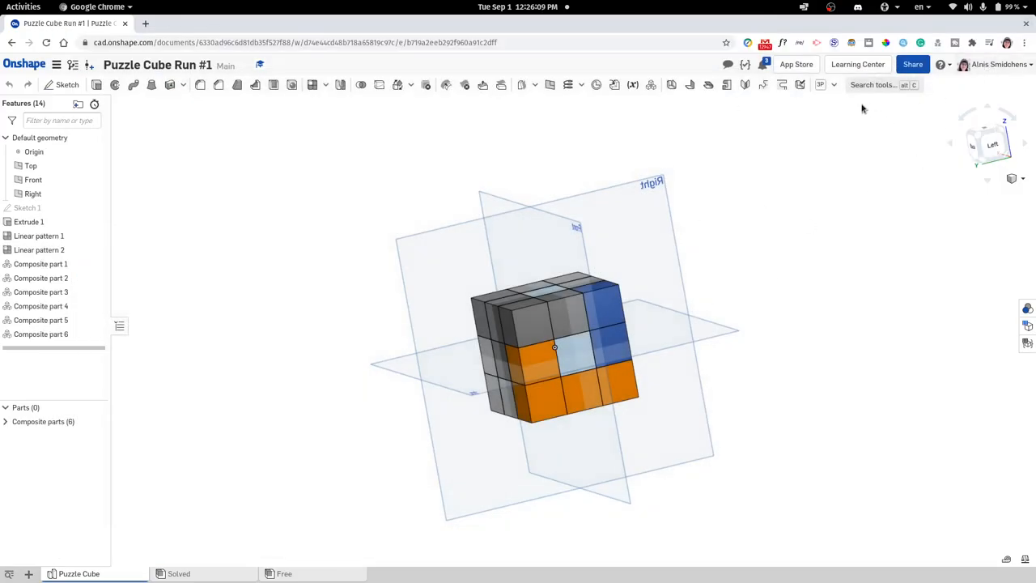